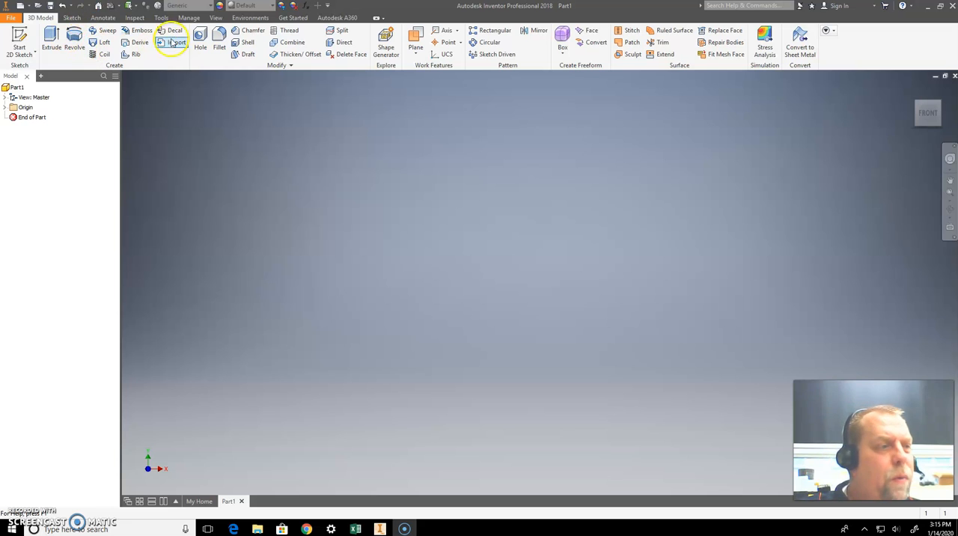
pyautogui.moveTo(18, 37)
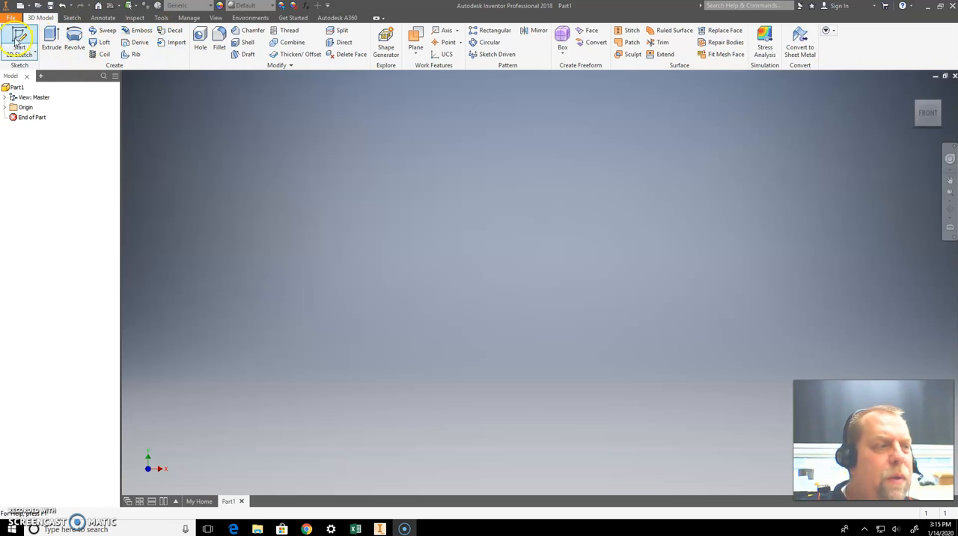
# - Sketch a rectangle from the origin on the XY plane, sized 1.000 by 1.000
pyautogui.click(20, 37)
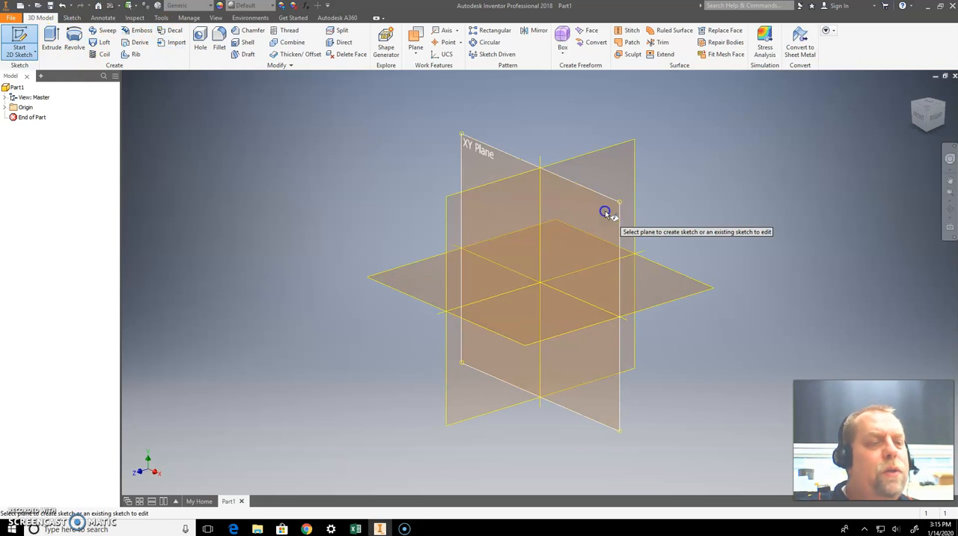
pyautogui.click(605, 212)
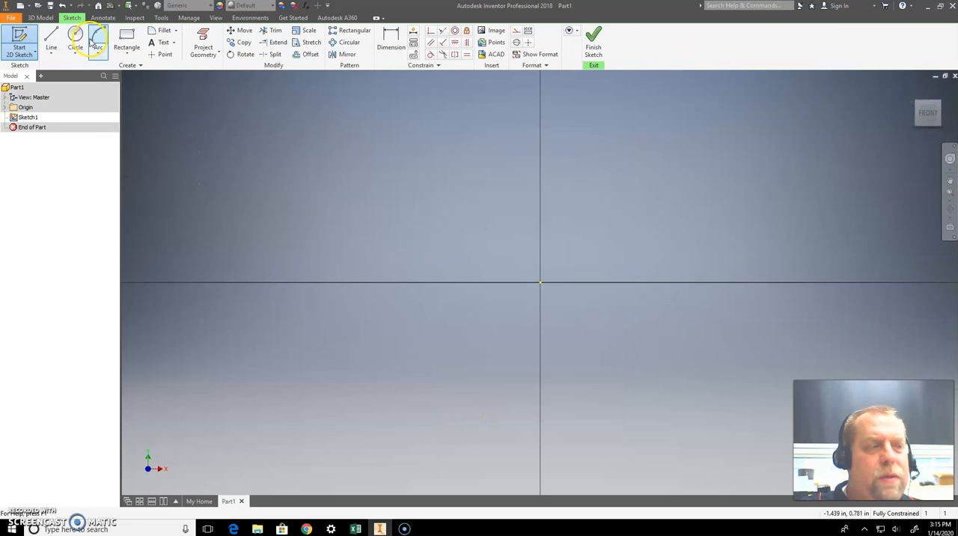
pyautogui.click(126, 42)
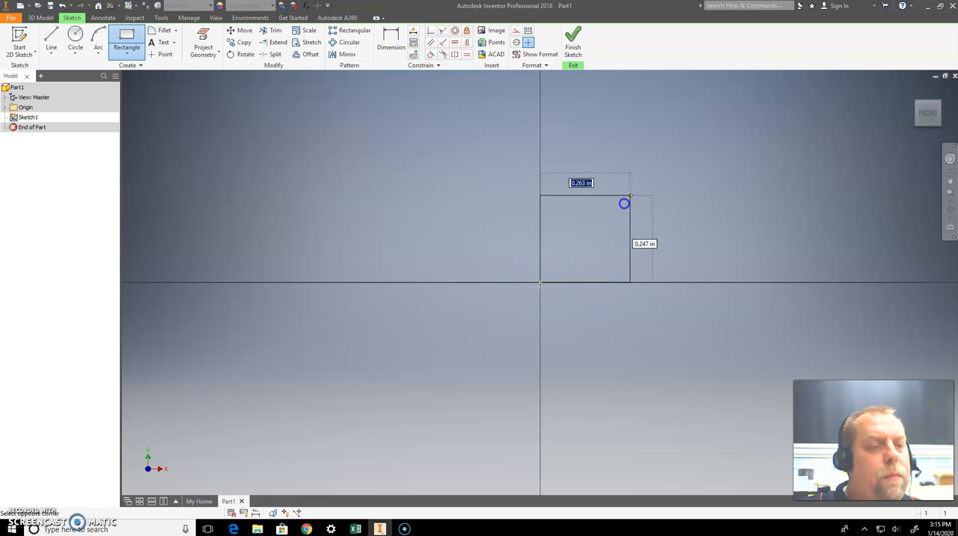
pyautogui.moveTo(625, 203); pyautogui.dragTo(726, 90)
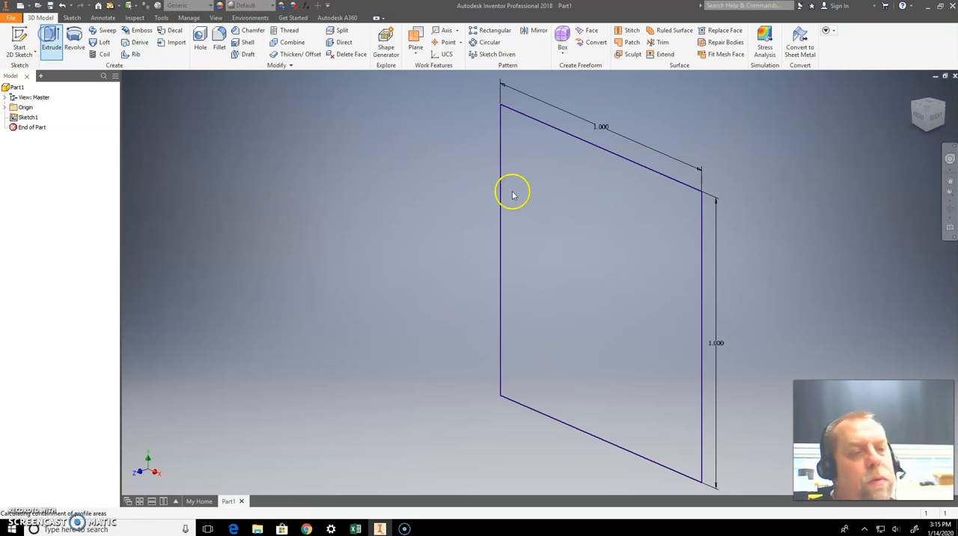
# - Extrude the square profile 0.001 thick to form Extrusion1
pyautogui.click(51, 41)
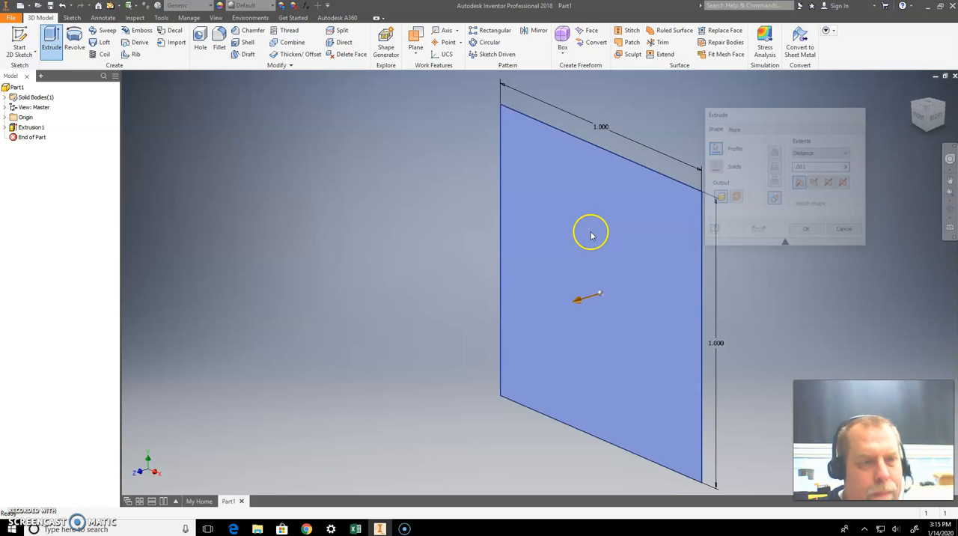
pyautogui.click(843, 229)
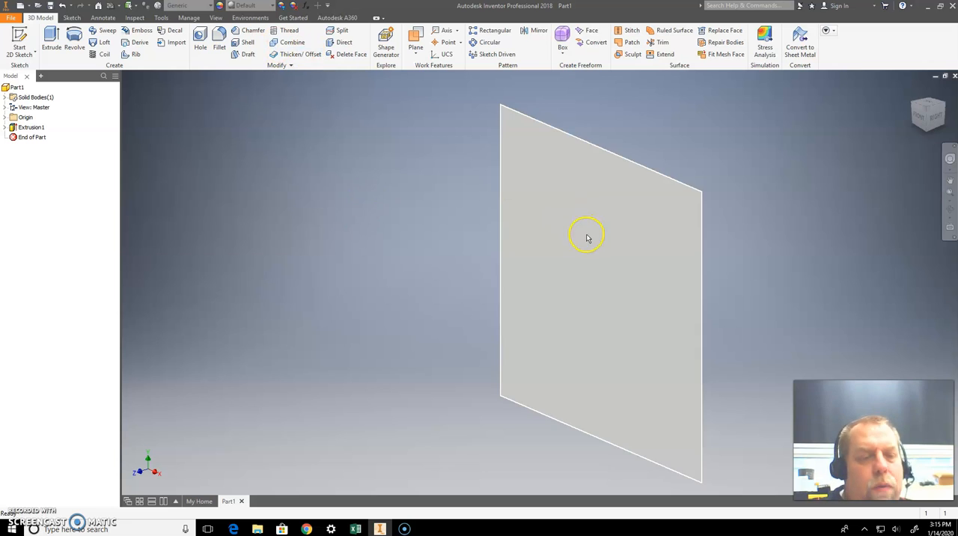
pyautogui.moveTo(174, 30)
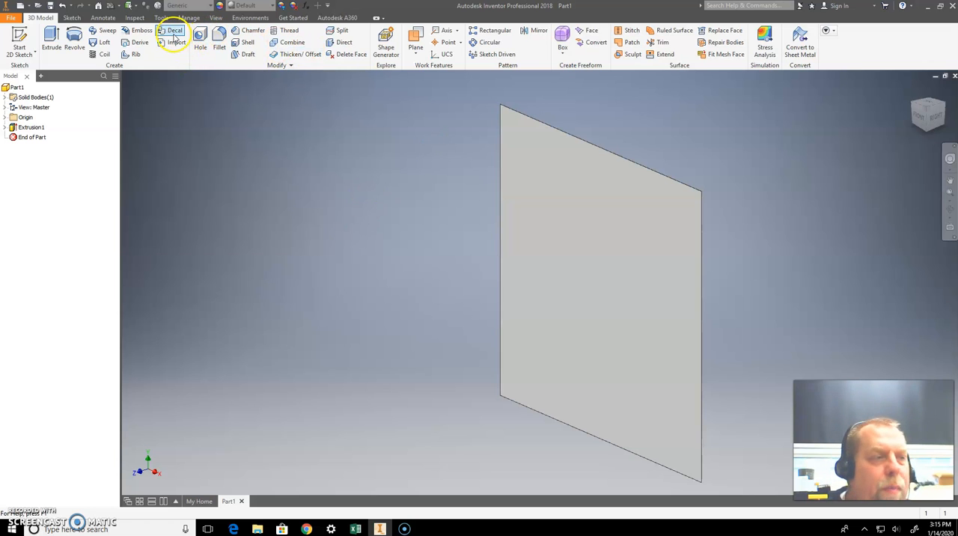
pyautogui.moveTo(174, 30)
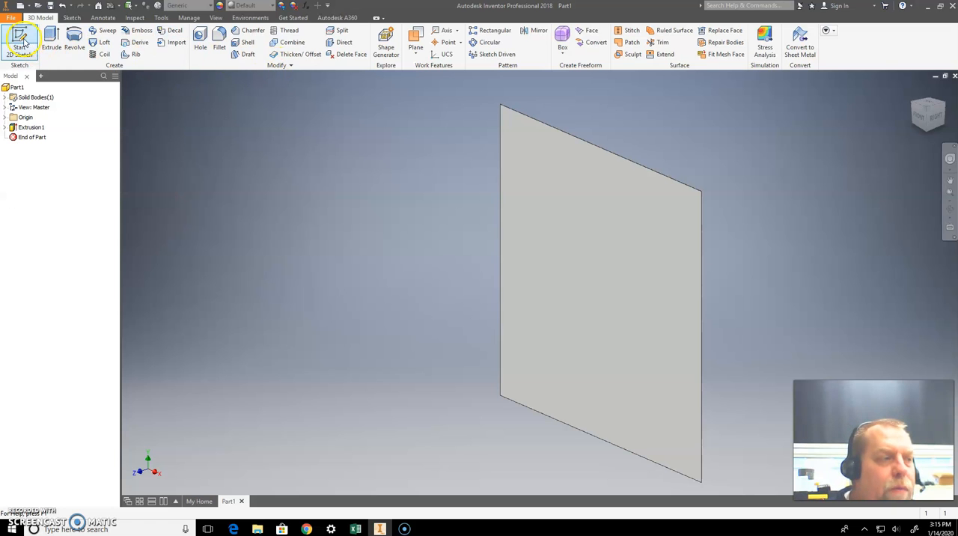
# - Open Sketch2 on the thin plate's front face
pyautogui.click(19, 41)
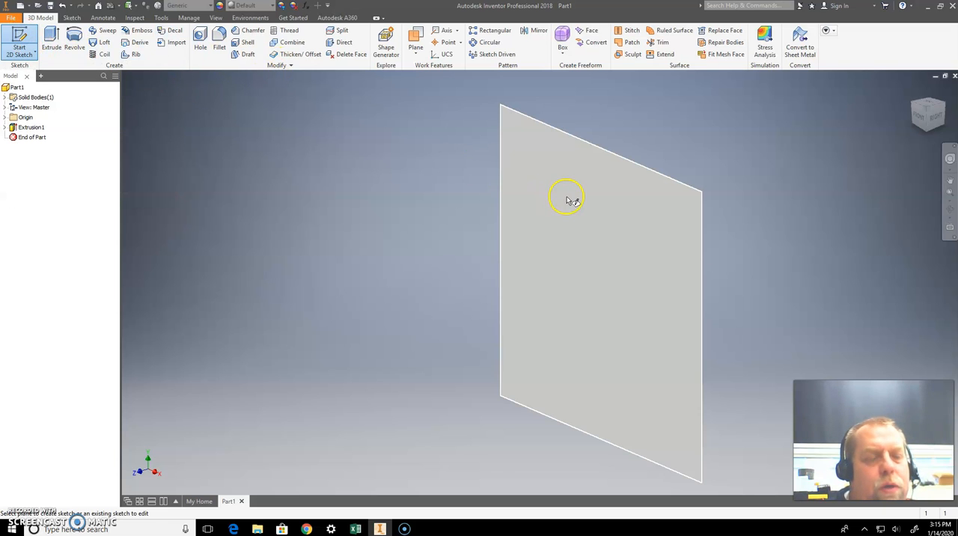
pyautogui.click(567, 199)
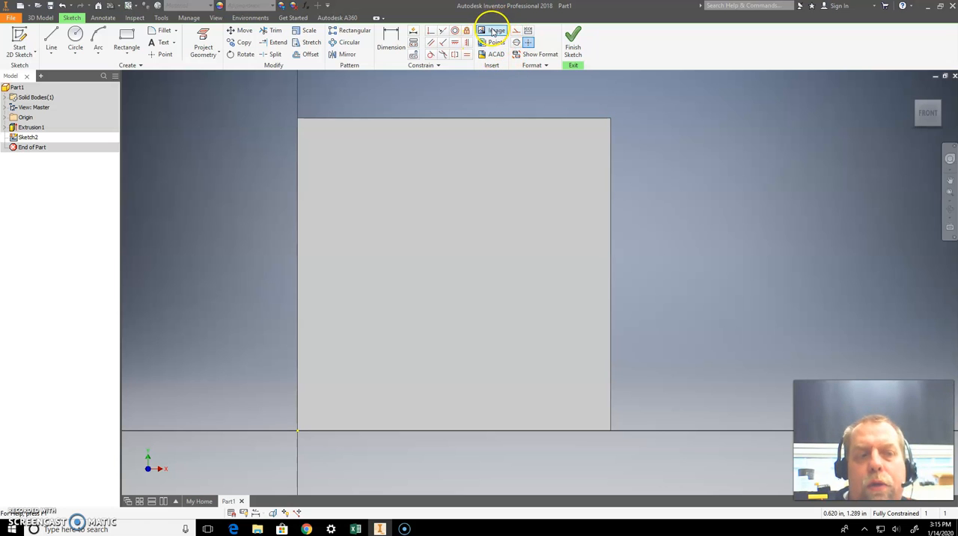
# - Insert the Horse.jpg image from Downloads into Sketch2
pyautogui.click(492, 29)
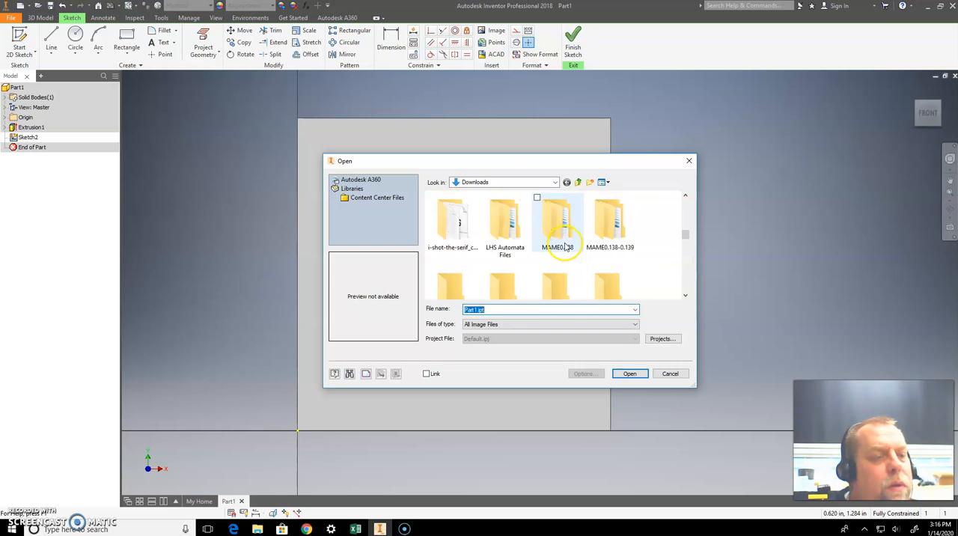
pyautogui.scroll(-3)
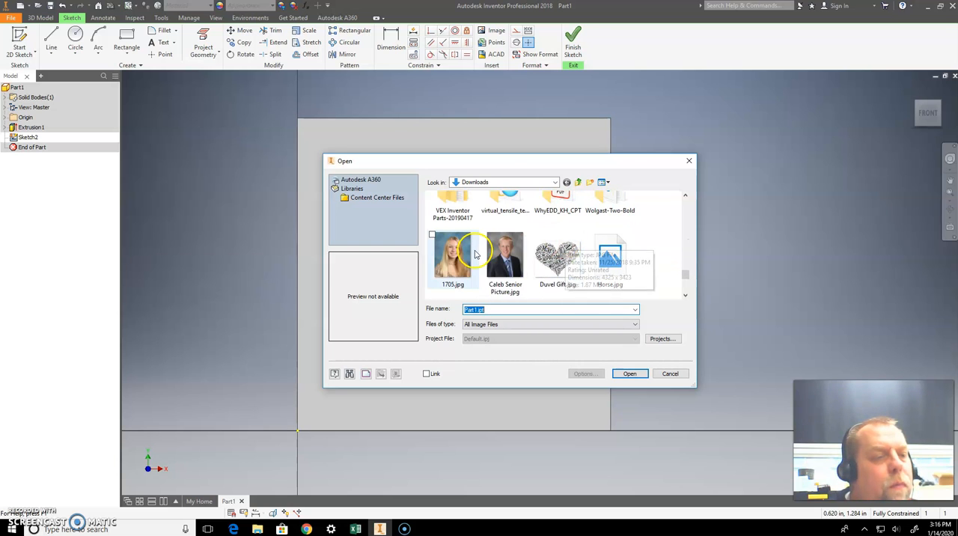
pyautogui.click(610, 259)
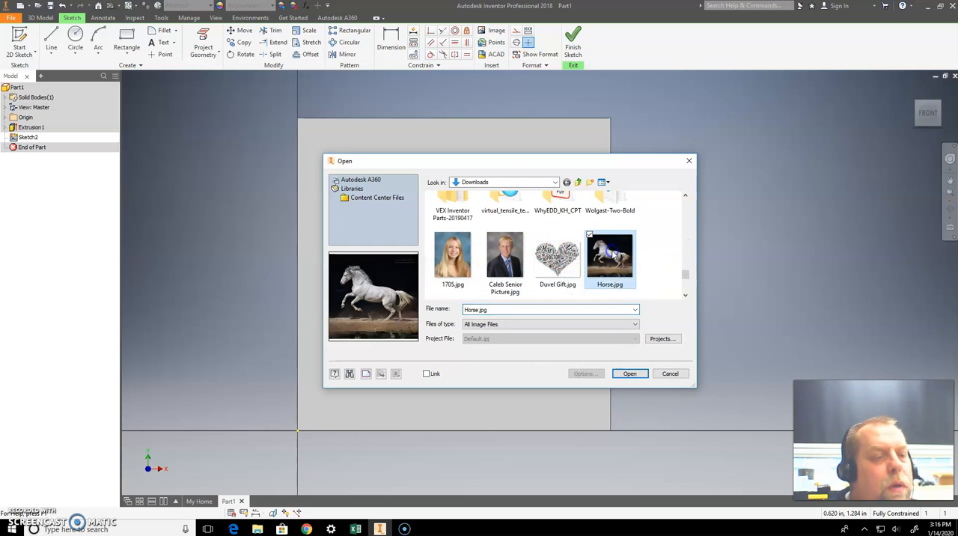
pyautogui.click(629, 373)
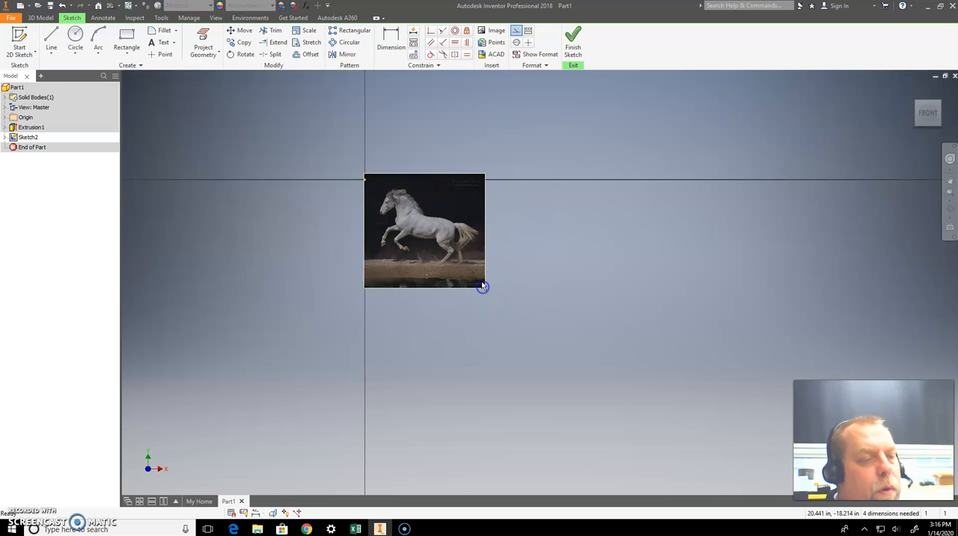
# - Resize and reposition the horse photo to cover the plate face, finishing Sketch2
pyautogui.moveTo(483, 287); pyautogui.dragTo(459, 253)
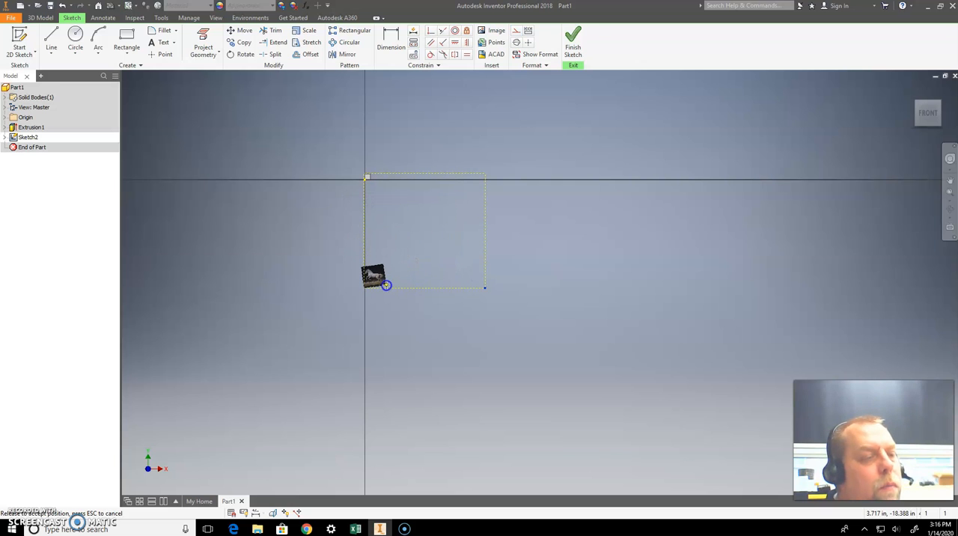
pyautogui.click(375, 281)
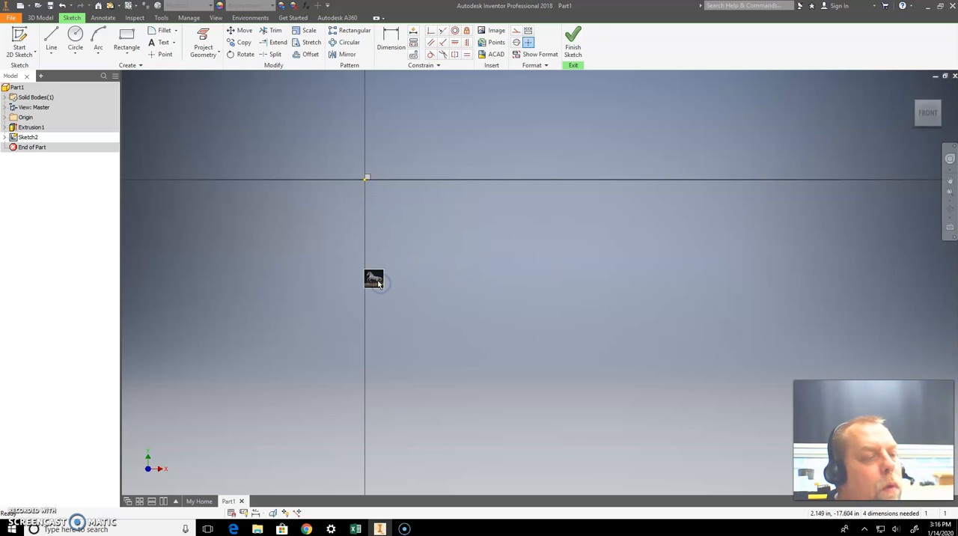
pyautogui.moveTo(376, 185)
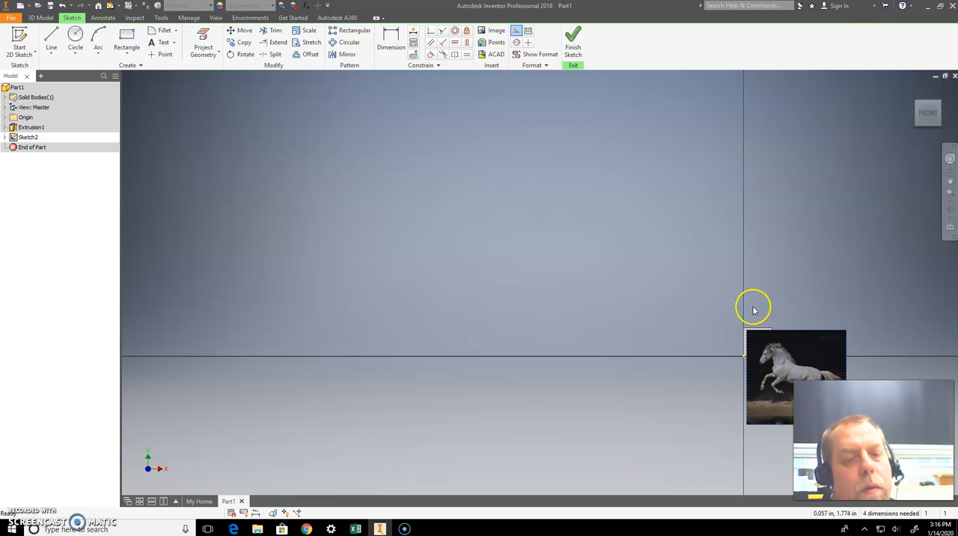
pyautogui.moveTo(793, 374); pyautogui.dragTo(477, 298)
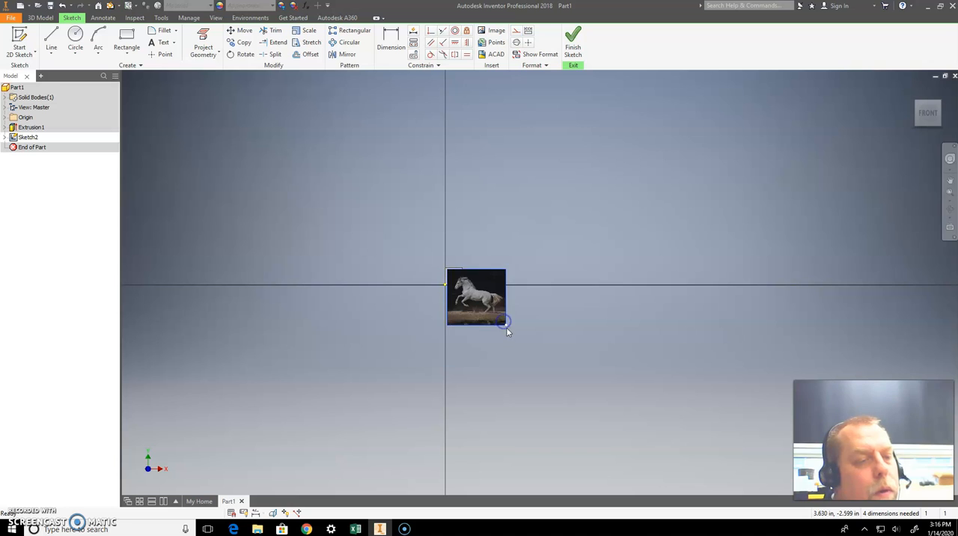
pyautogui.moveTo(501, 330); pyautogui.dragTo(472, 322)
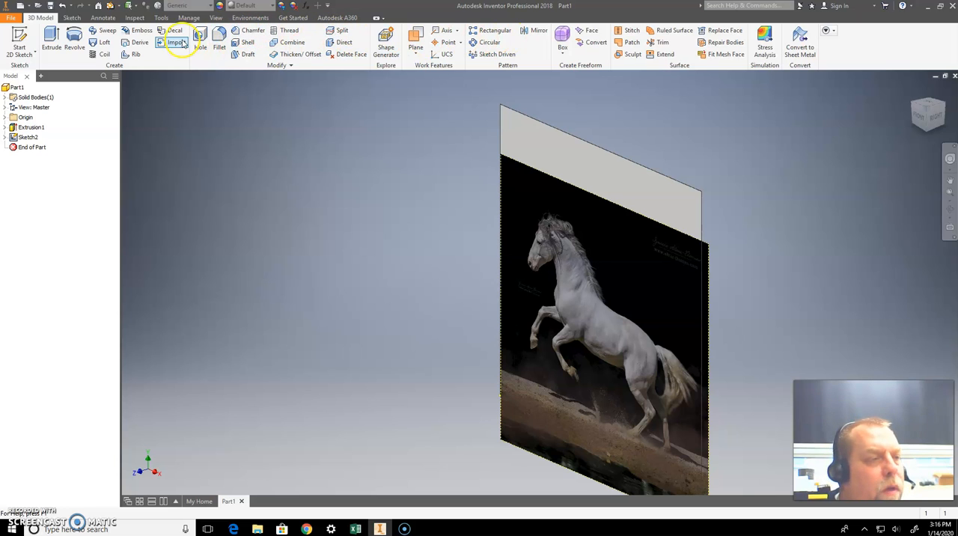
pyautogui.moveTo(116, 67)
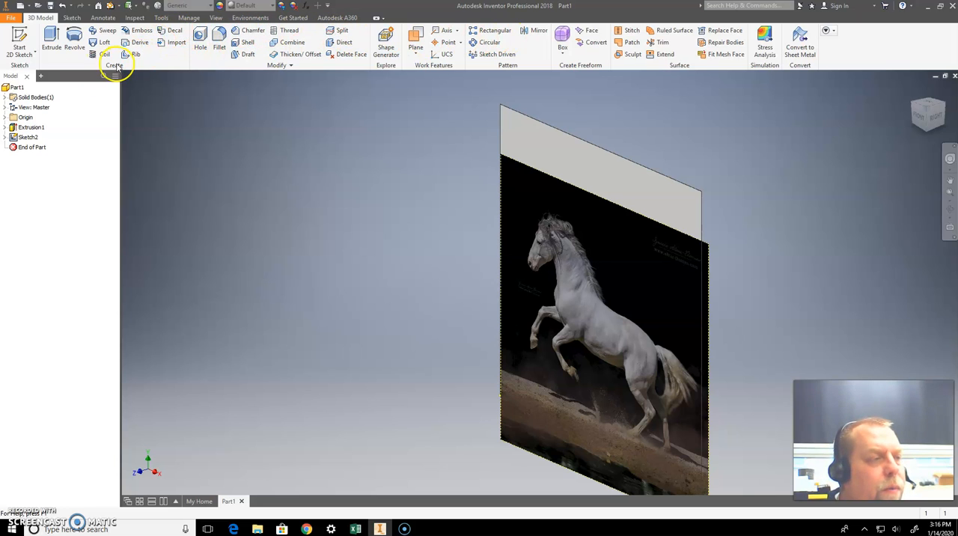
# - Apply the horse photo onto the plate's face as Decal1
pyautogui.click(175, 36)
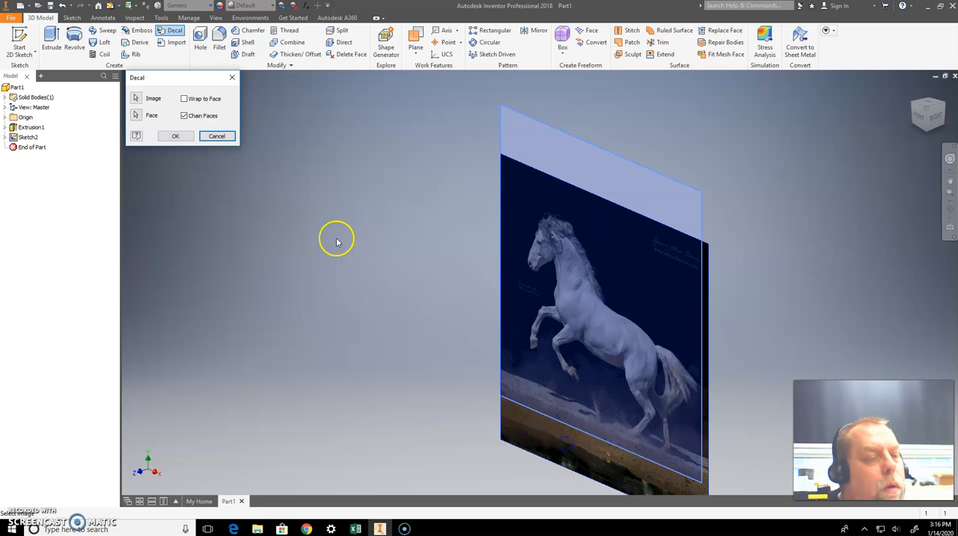
pyautogui.click(569, 146)
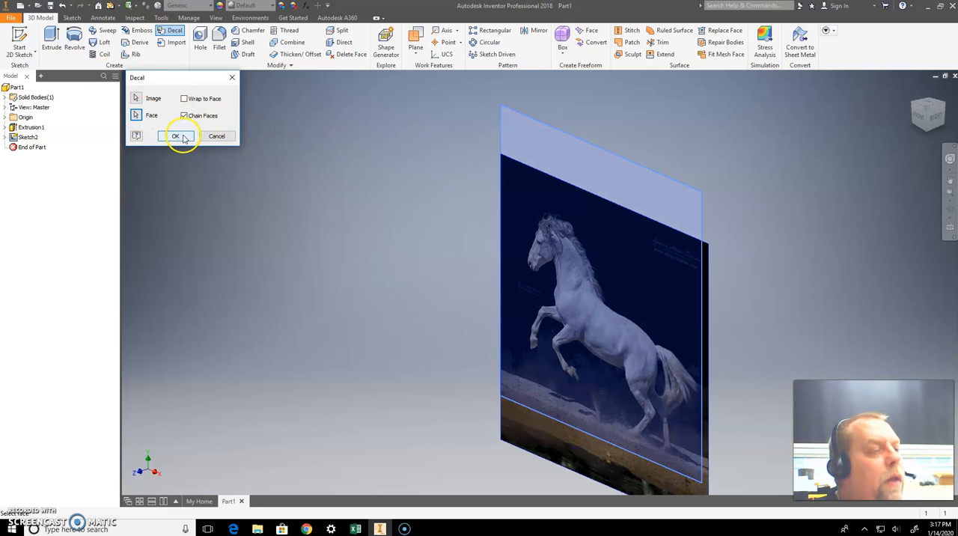
pyautogui.click(175, 137)
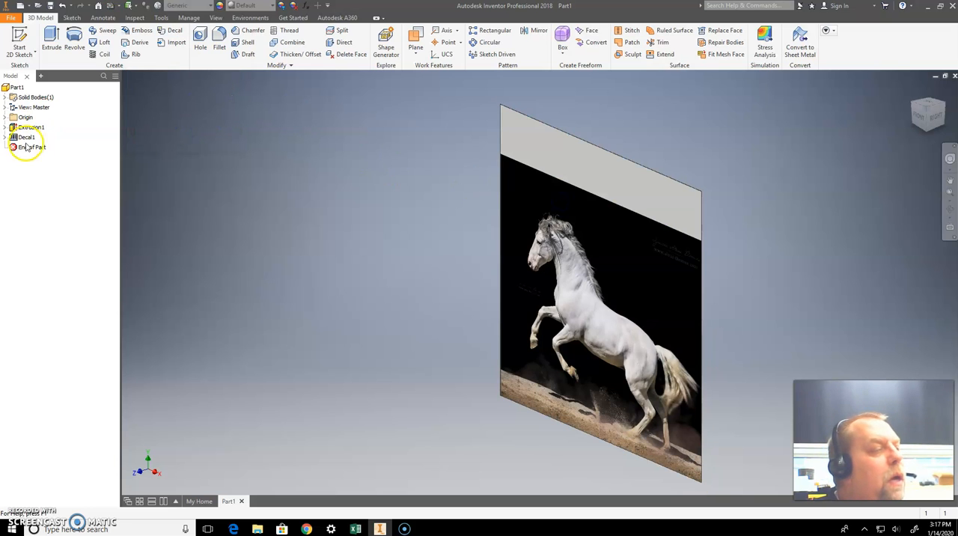
# - Delete the decal and Extrusion1 together with their consumed sketches
pyautogui.click(27, 137)
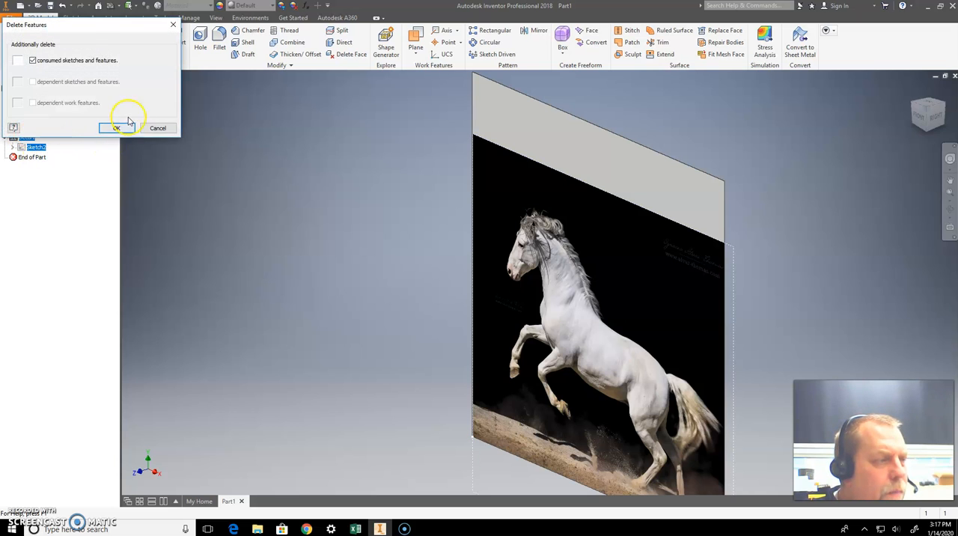
pyautogui.click(117, 128)
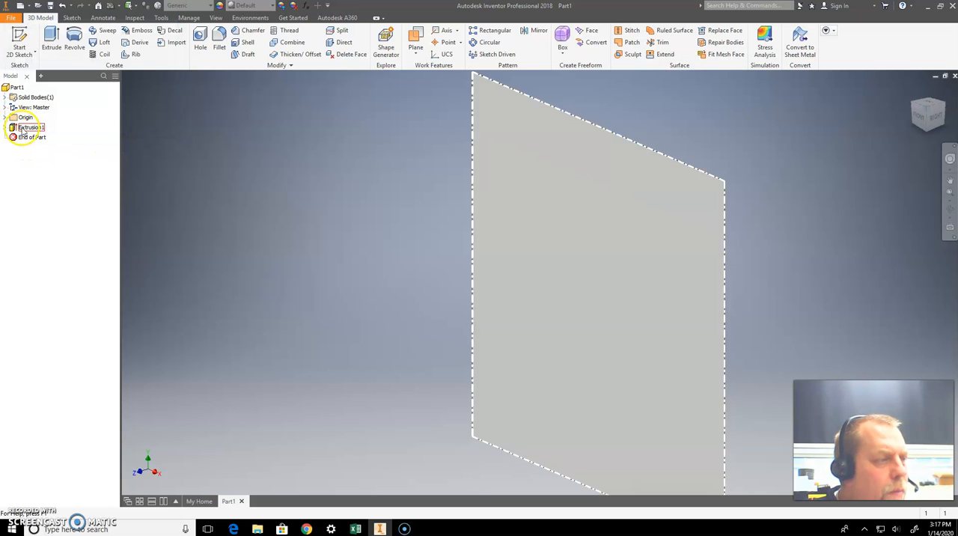
pyautogui.click(30, 126)
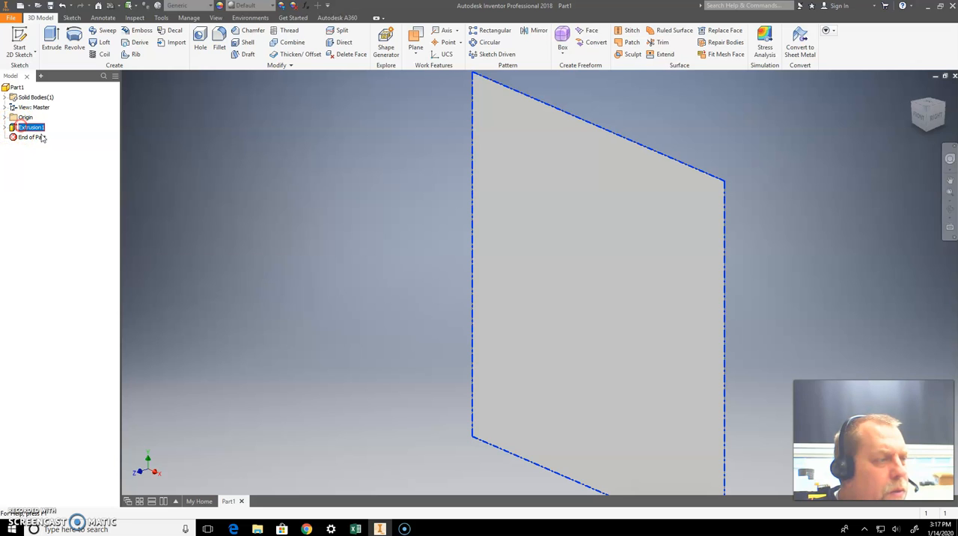
pyautogui.rightClick(32, 126)
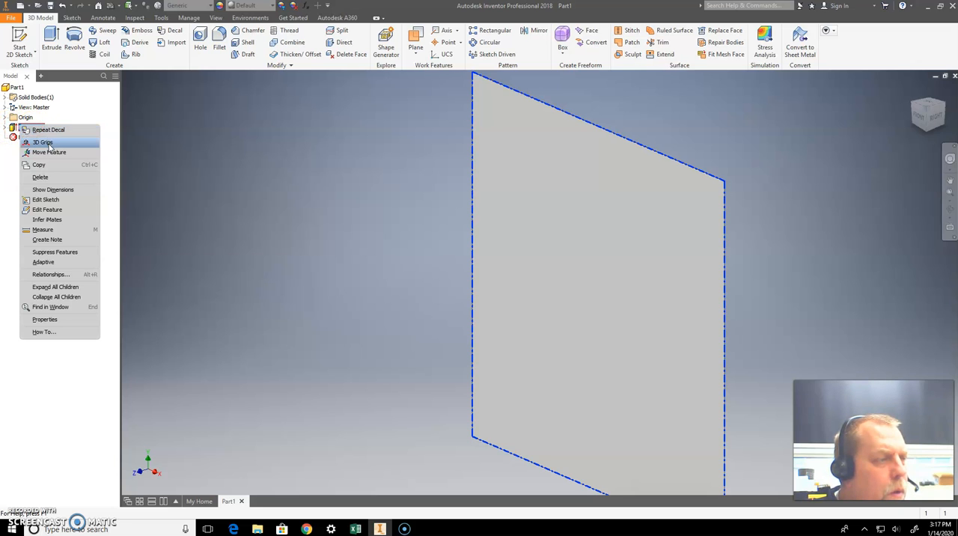
pyautogui.click(40, 177)
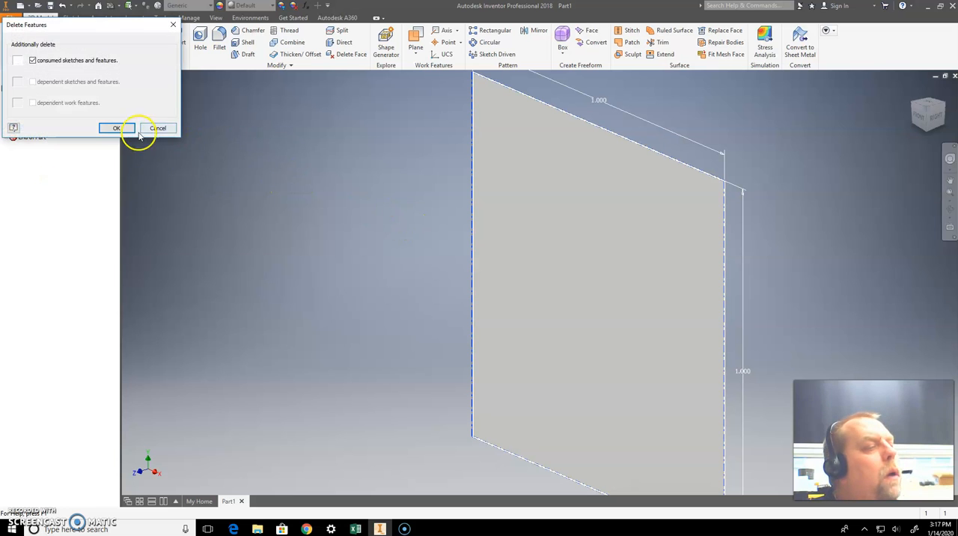
pyautogui.click(116, 128)
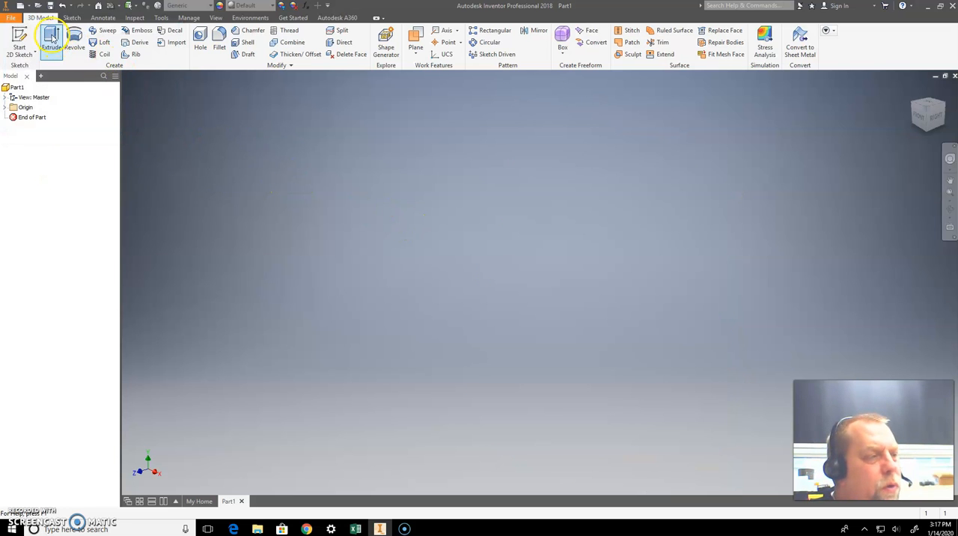
# - Sketch a circle on the XY plane
pyautogui.click(19, 36)
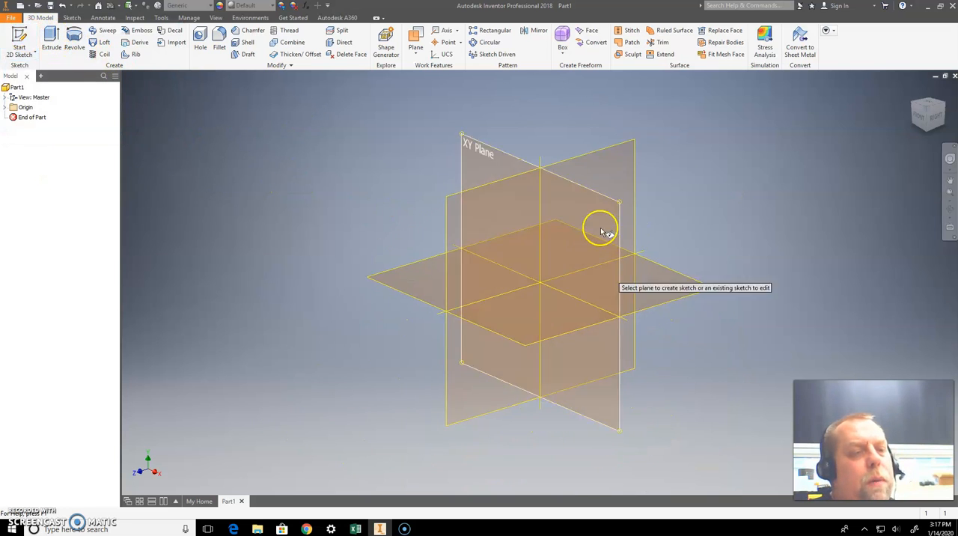
pyautogui.click(599, 231)
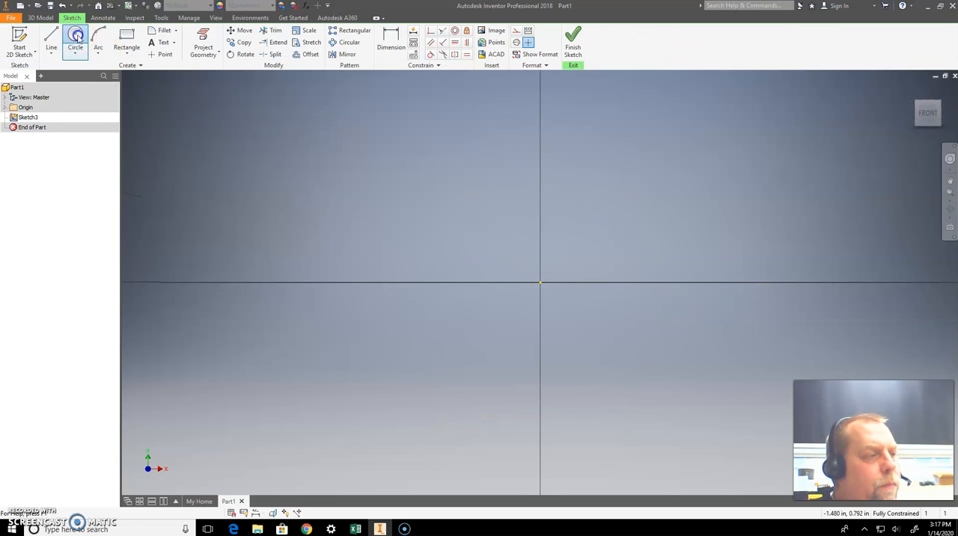
pyautogui.click(539, 282)
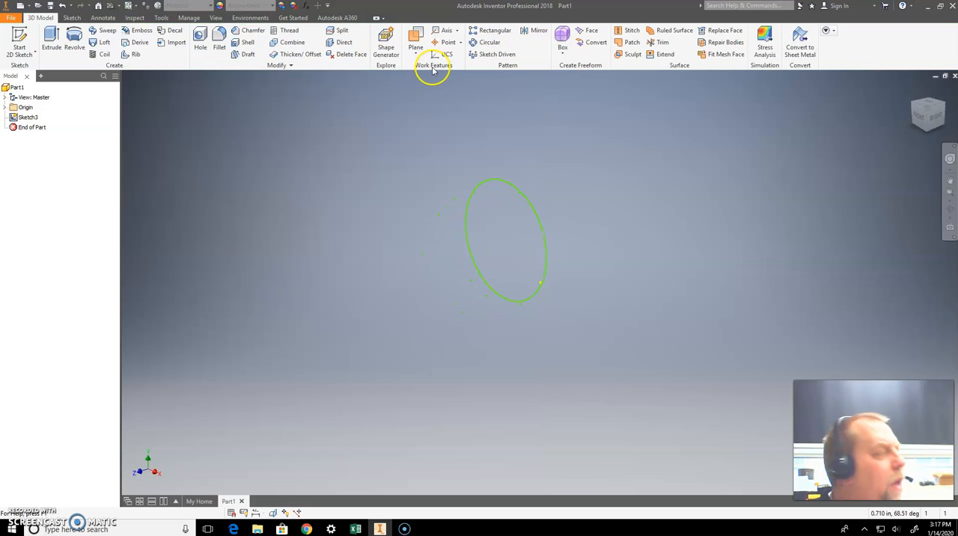
# - Extrude the circle profile by distance into the cylinder Extrusion2
pyautogui.click(51, 37)
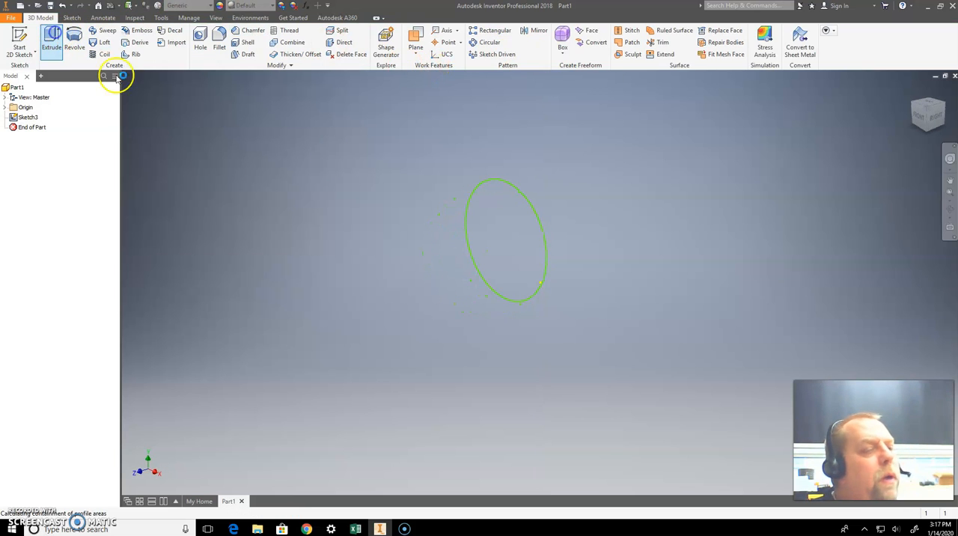
pyautogui.click(51, 37)
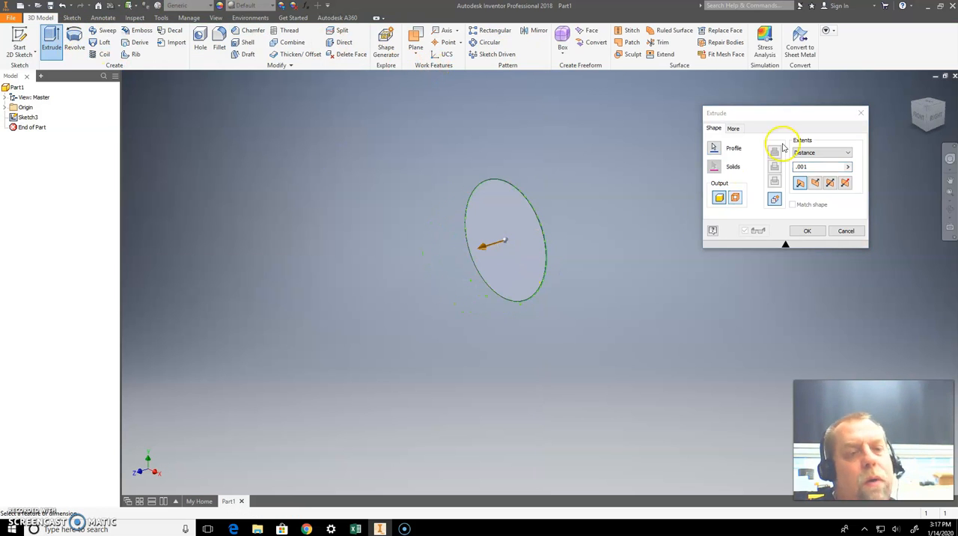
pyautogui.click(807, 231)
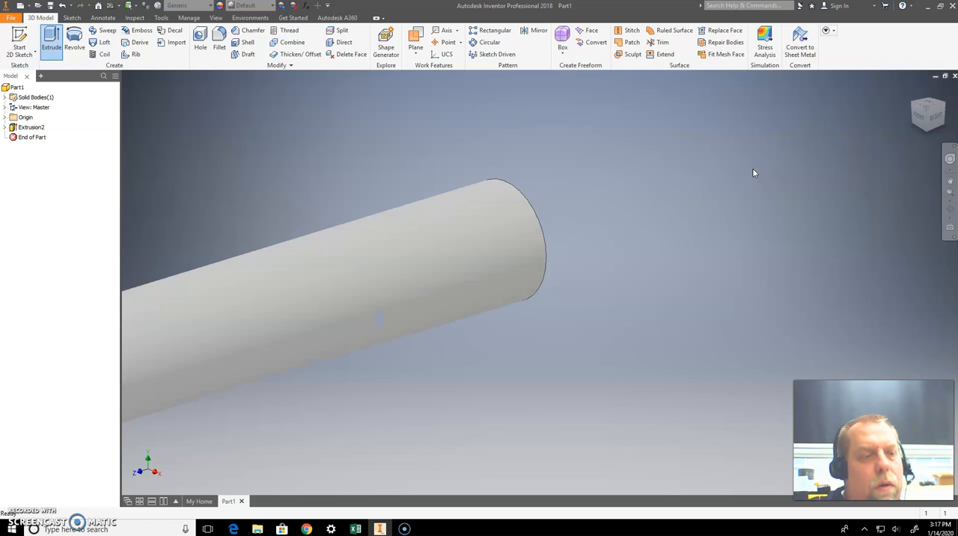
pyautogui.click(928, 116)
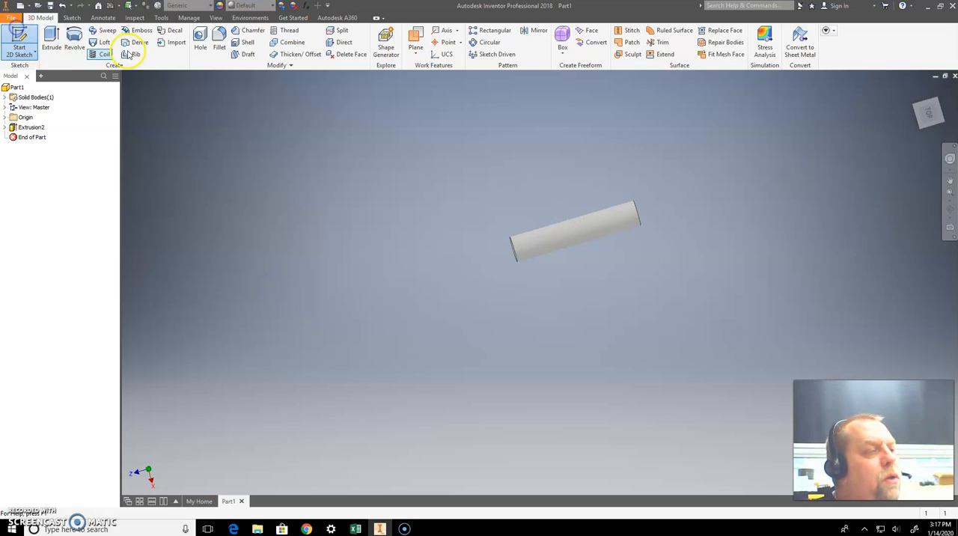
pyautogui.moveTo(290, 42)
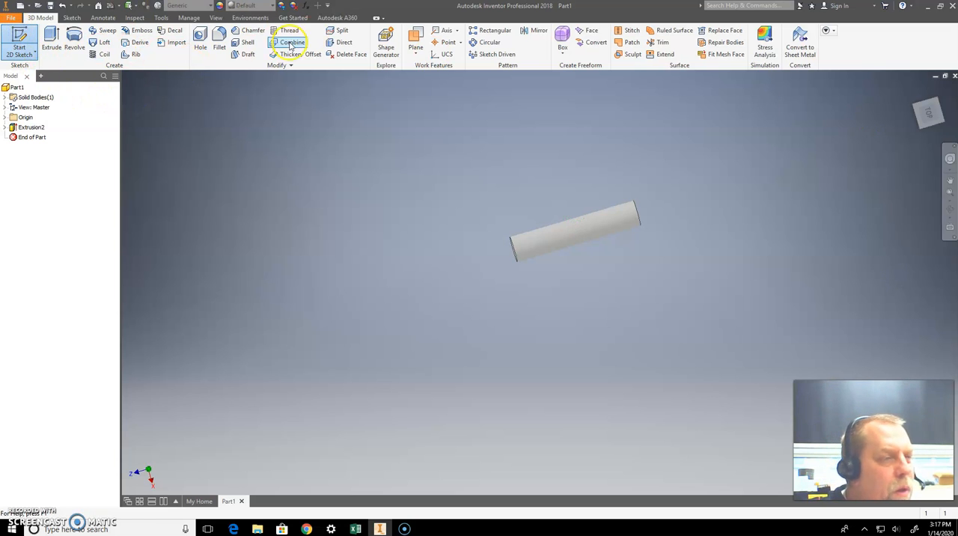
pyautogui.moveTo(414, 35)
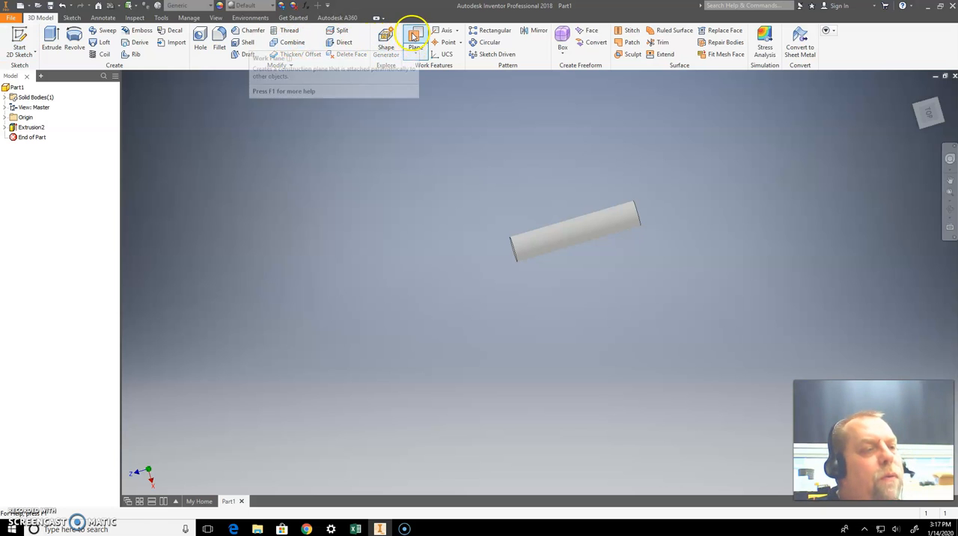
# - Create Work Plane1 tangent to the cylinder surface and parallel to an origin plane
pyautogui.click(415, 46)
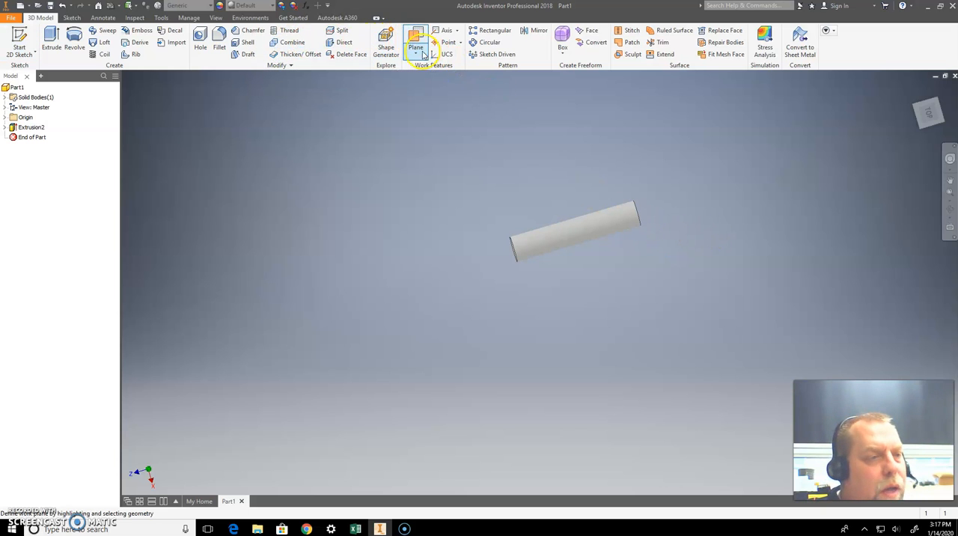
pyautogui.click(416, 54)
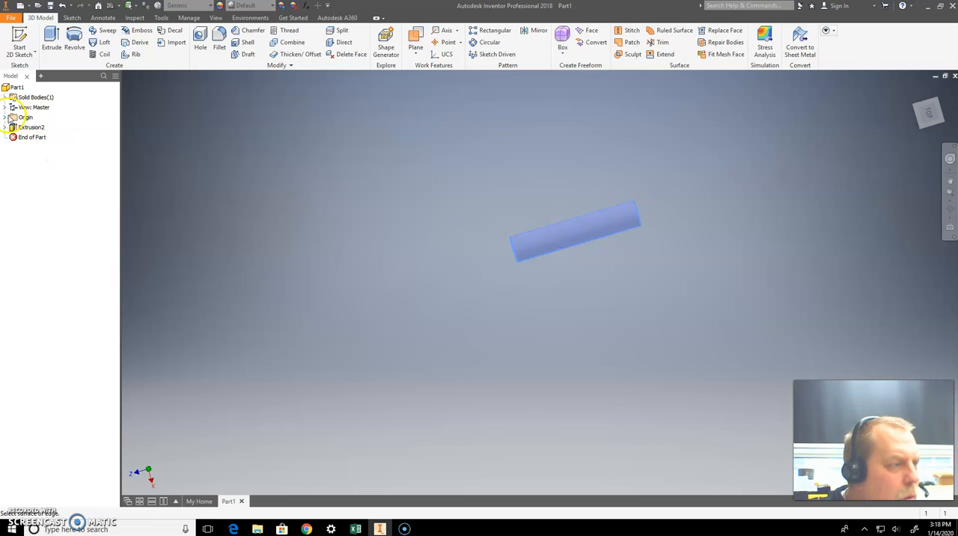
pyautogui.click(5, 117)
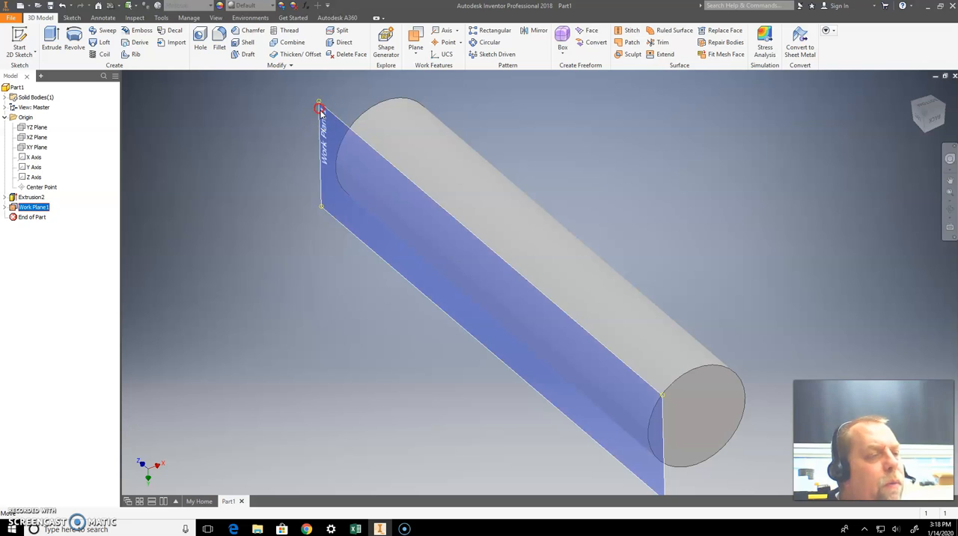
pyautogui.rightClick(321, 107)
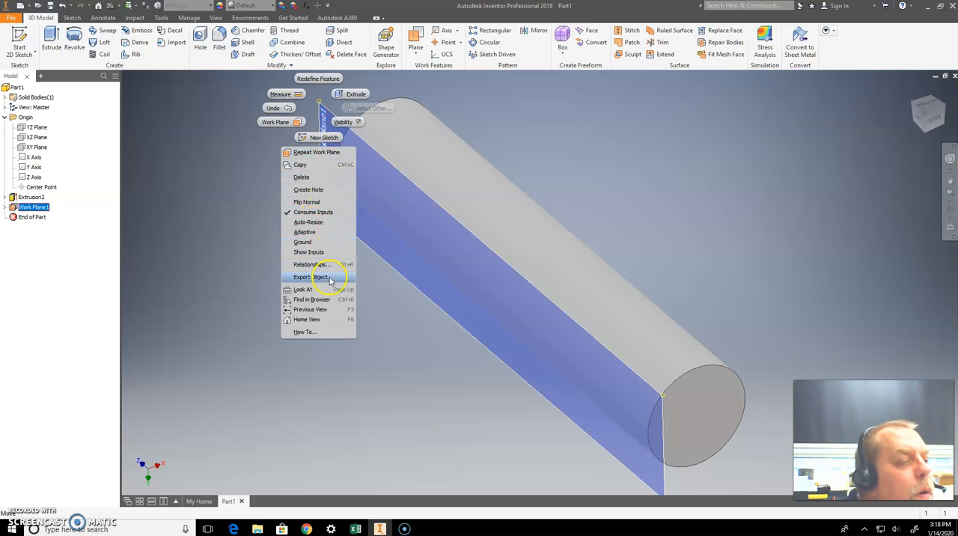
pyautogui.moveTo(314, 233)
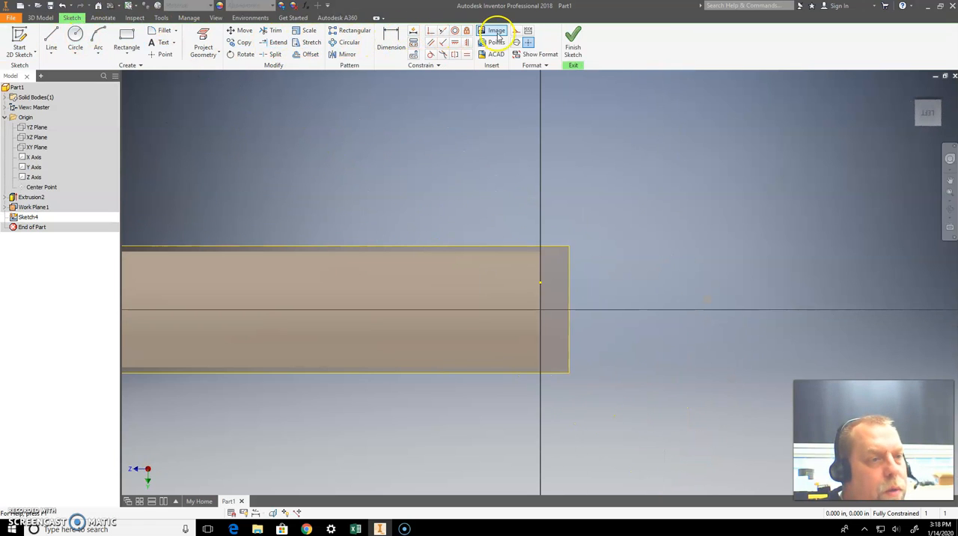
# - Insert Horse.jpg into Sketch4 and place its corner at the sketch origin
pyautogui.click(492, 31)
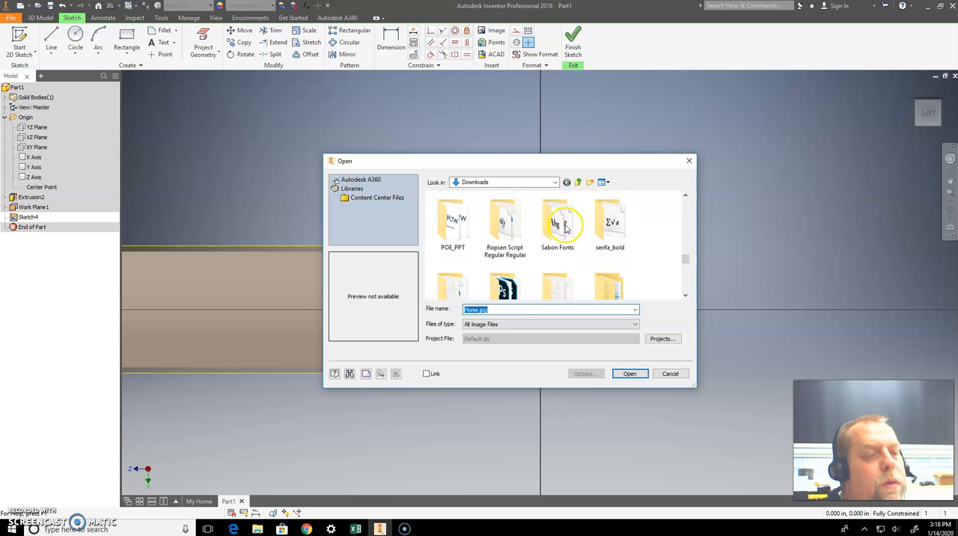
pyautogui.click(610, 267)
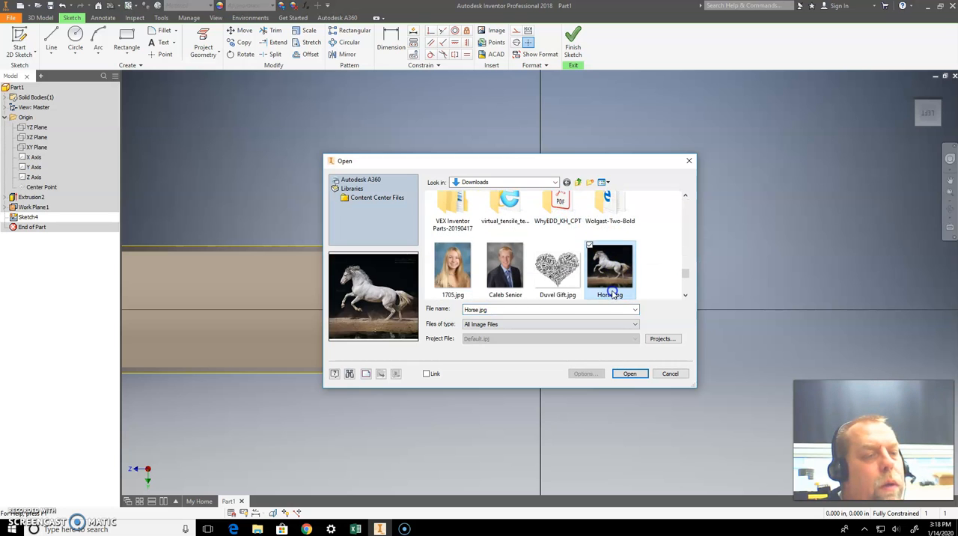
pyautogui.click(629, 373)
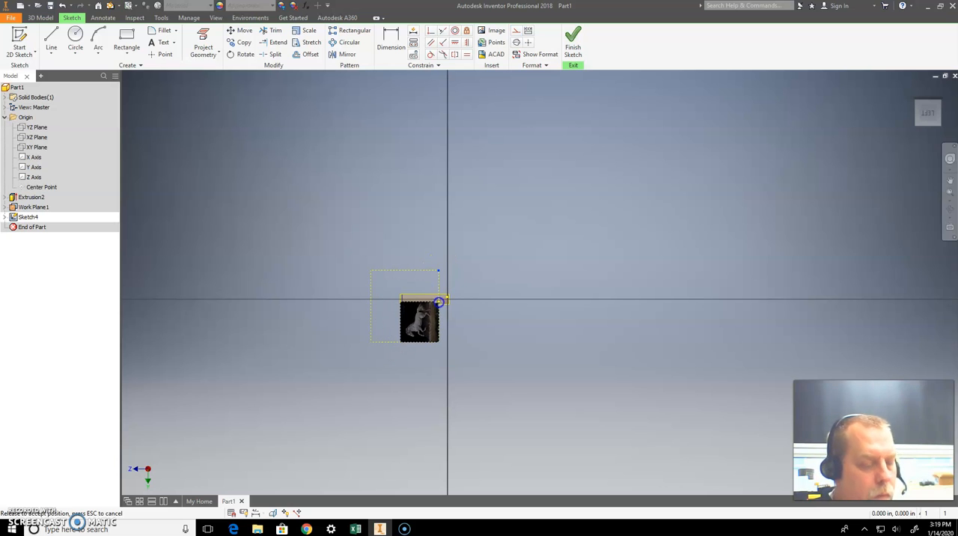
pyautogui.moveTo(420, 320); pyautogui.dragTo(430, 304)
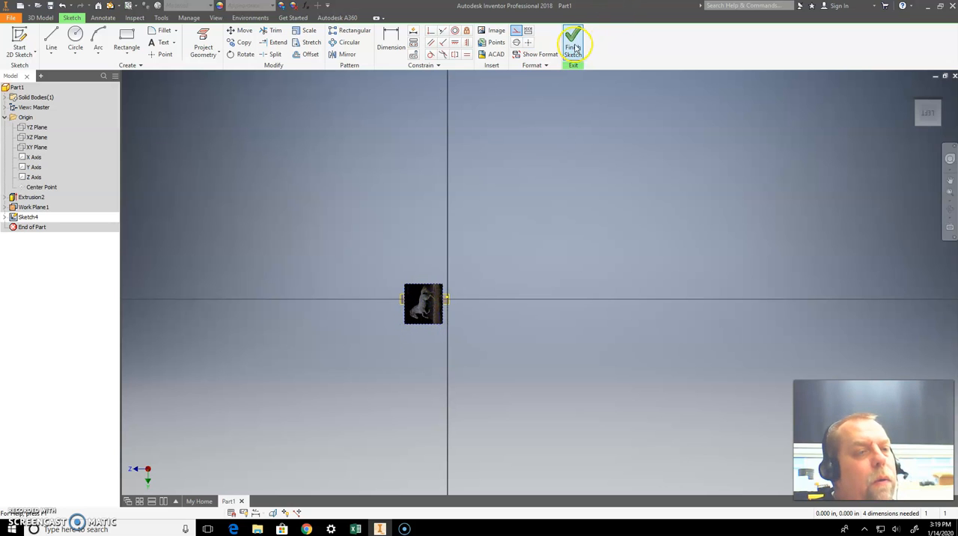
# - Finish the photo sketch and apply the horse image as a decal on the cylinder's curved face
pyautogui.click(573, 46)
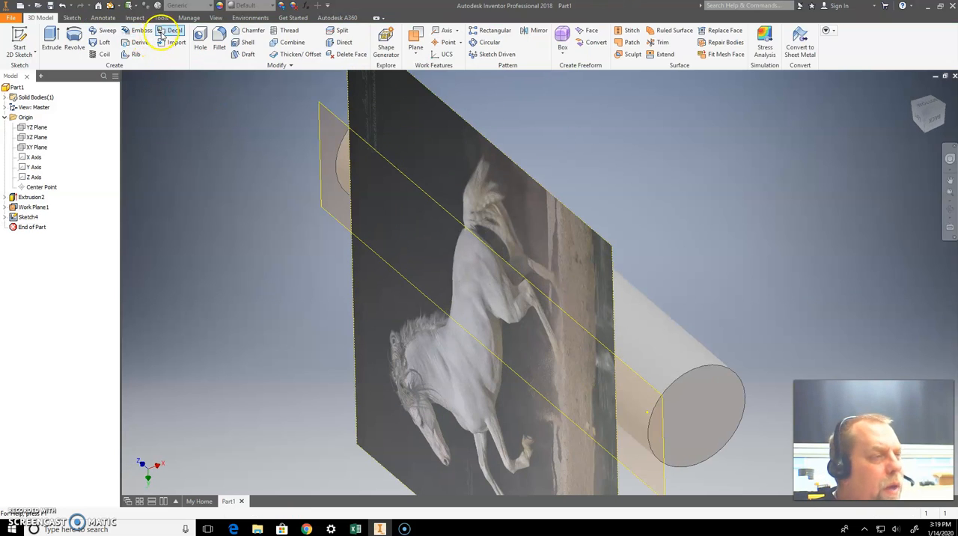
pyautogui.click(173, 30)
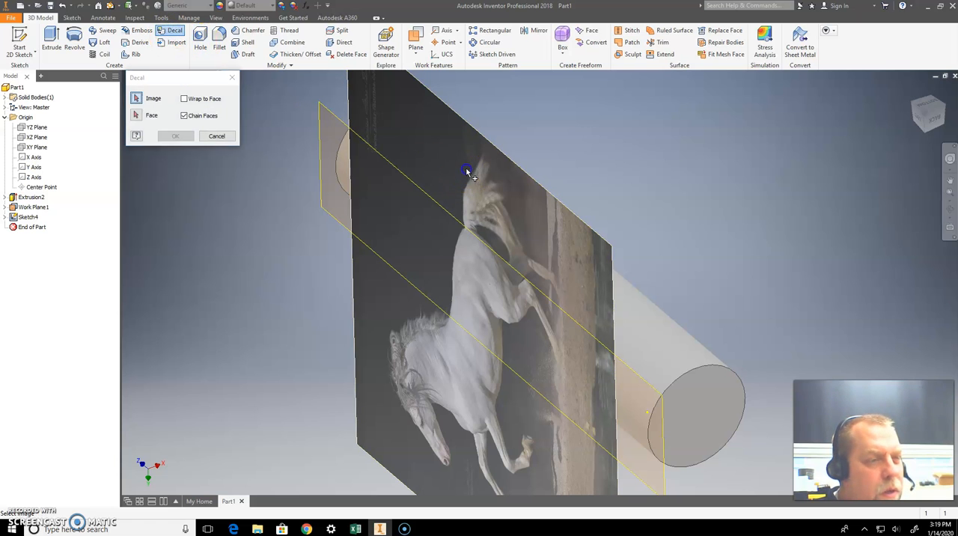
pyautogui.click(592, 300)
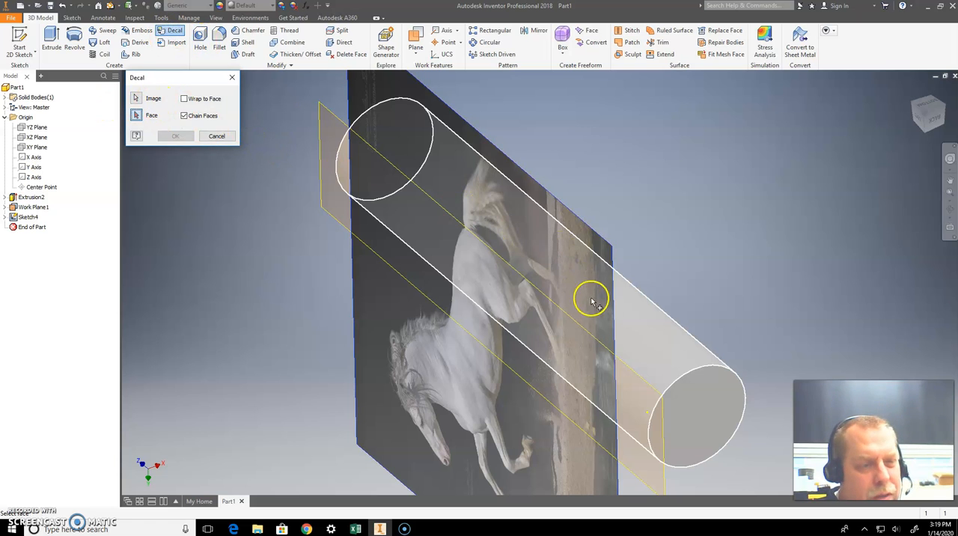
pyautogui.click(591, 300)
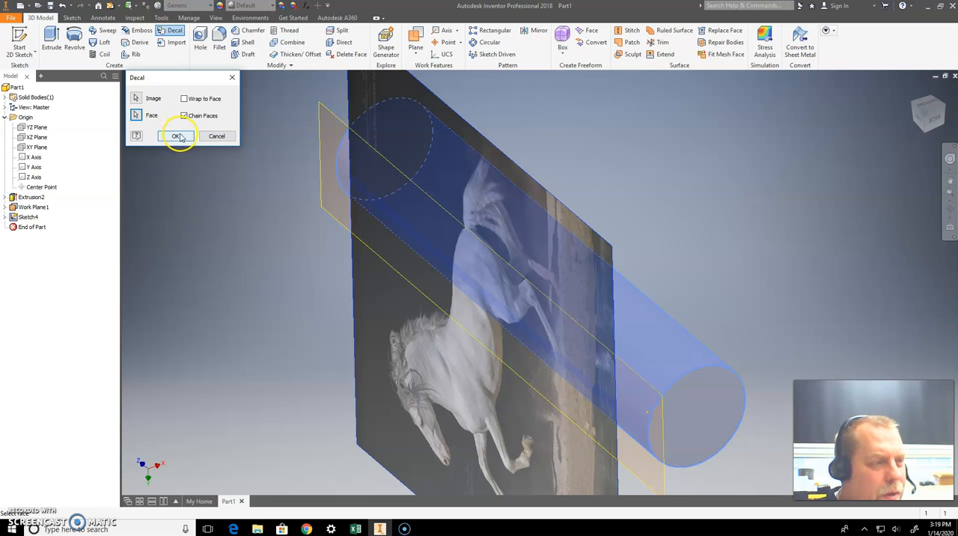
pyautogui.click(175, 135)
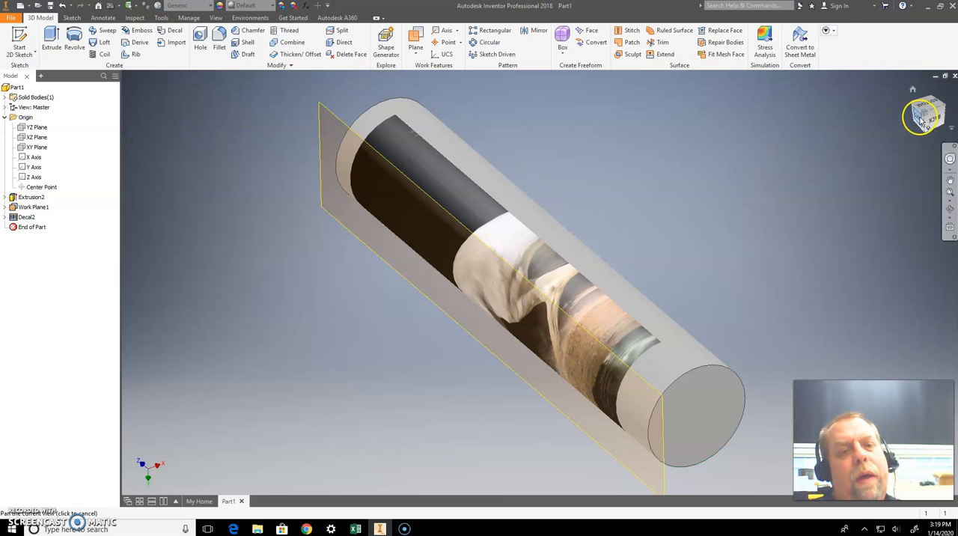